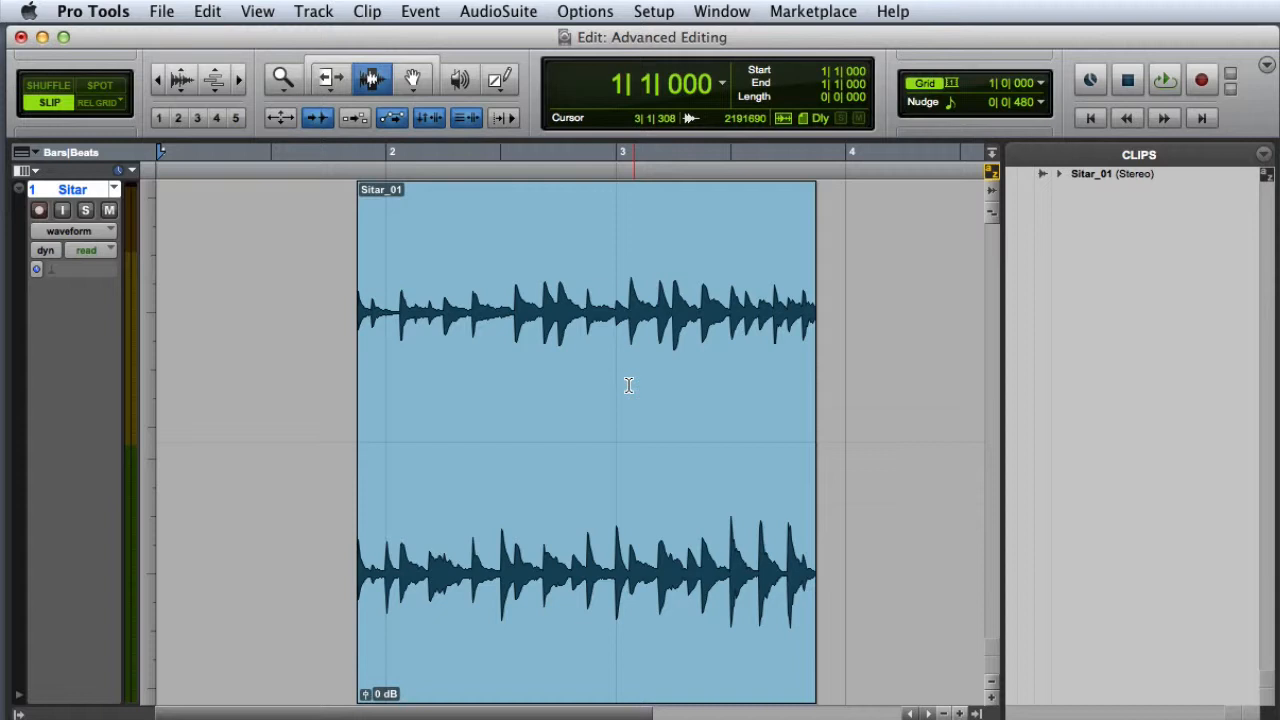
# Split the sitar clip at an edit point, then set the grid to 1/8 note (0|0|480).
pyautogui.click(583, 403)
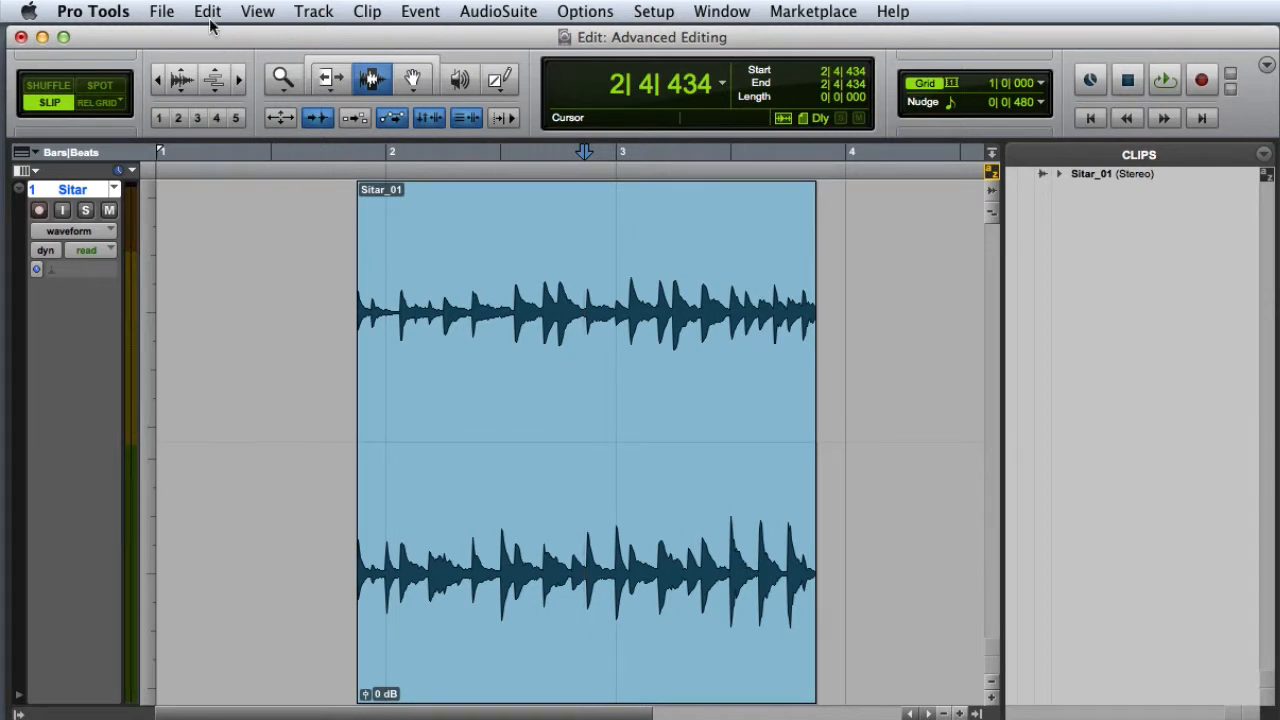
pyautogui.click(207, 11)
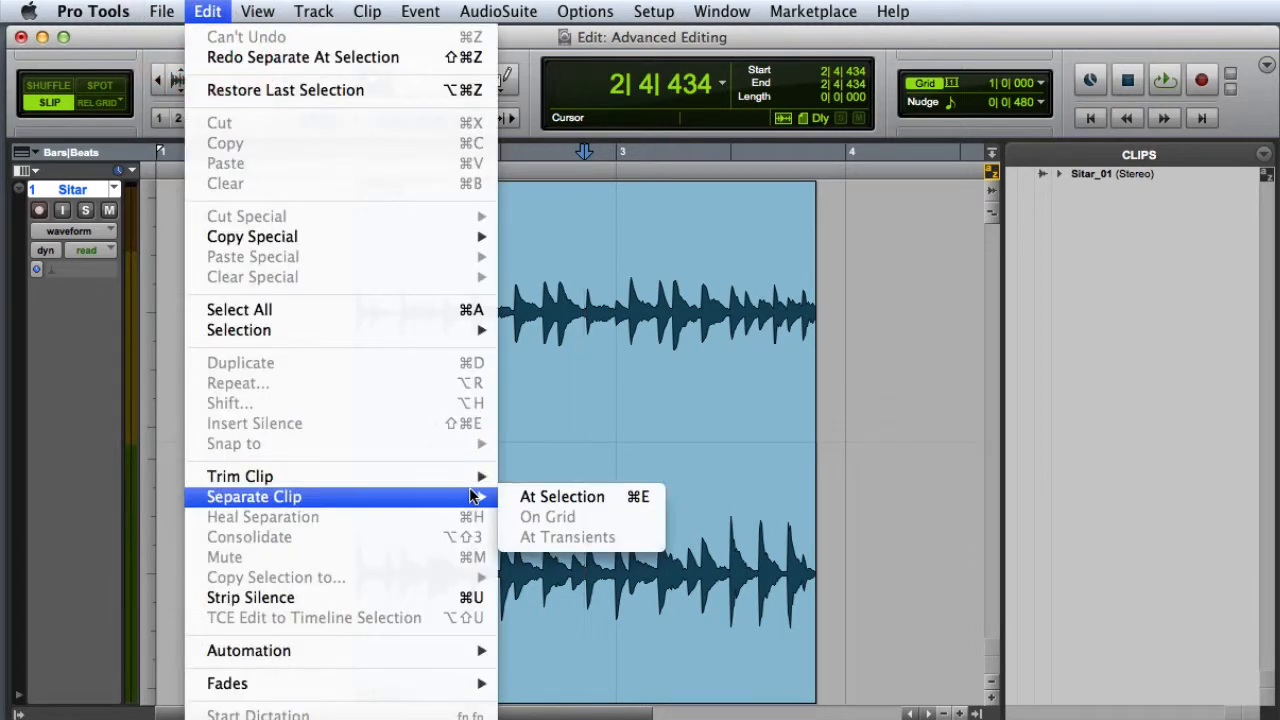
pyautogui.moveTo(564, 497)
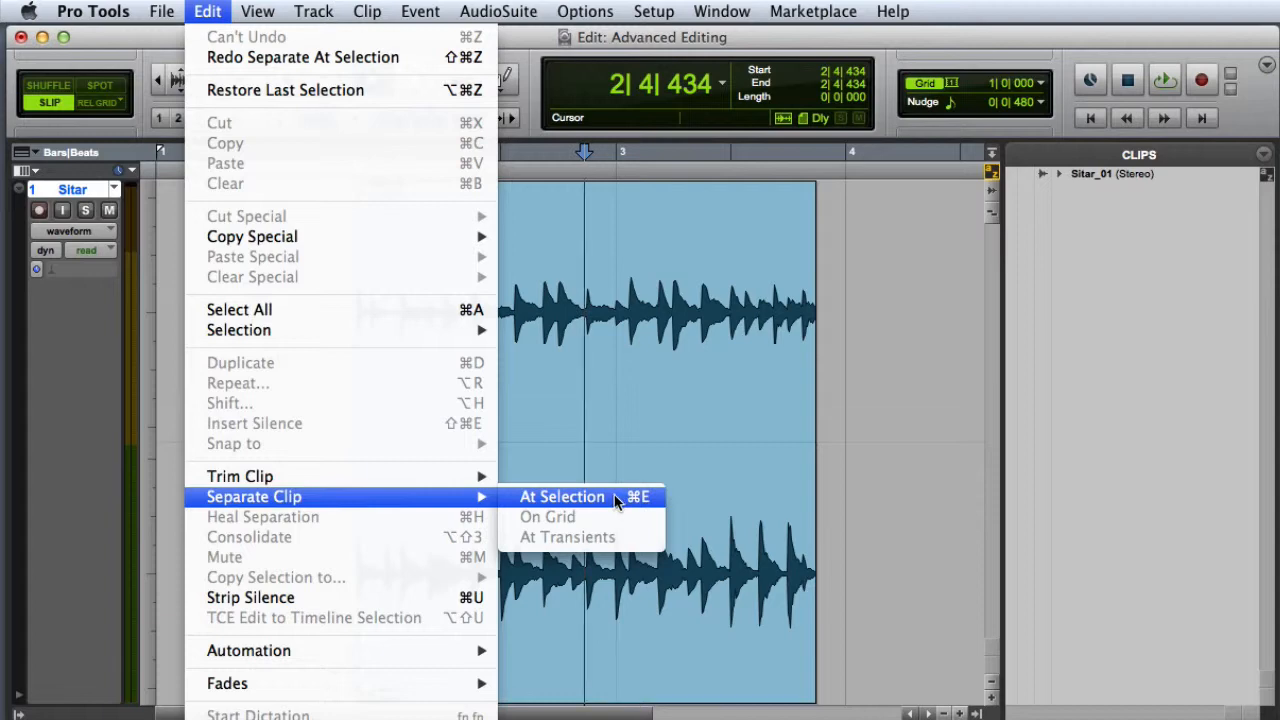
pyautogui.click(562, 496)
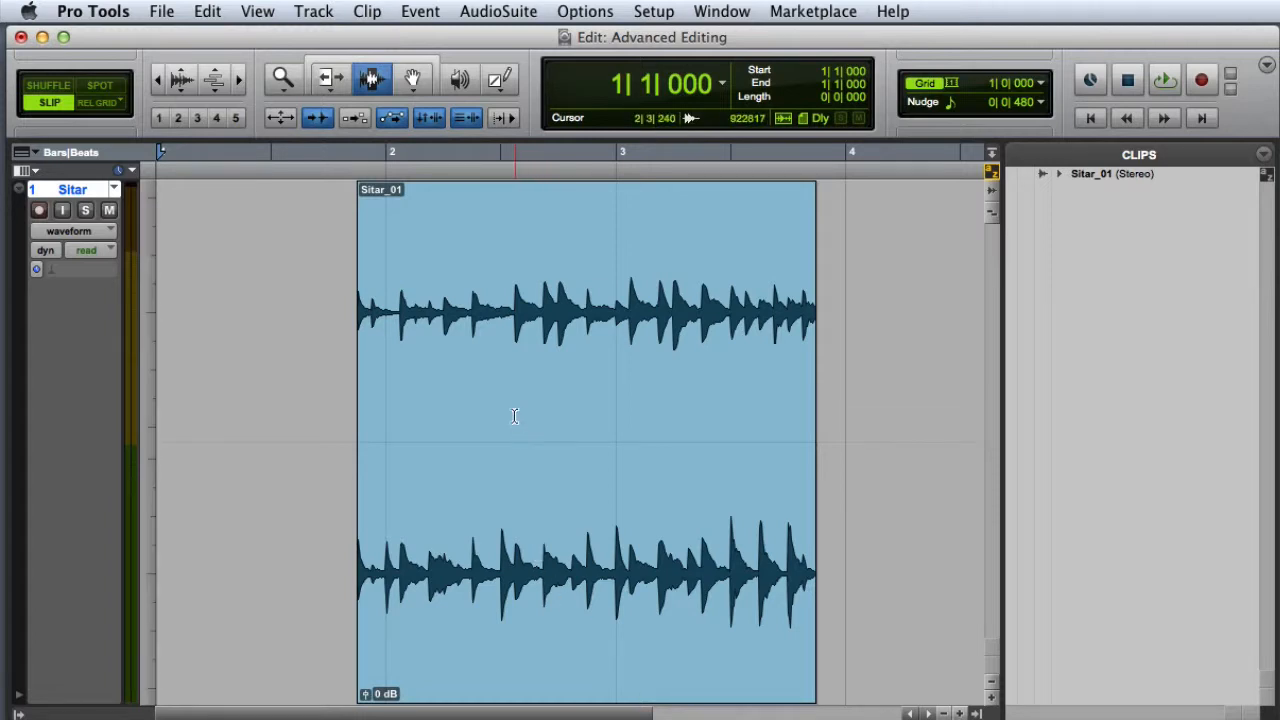
pyautogui.moveTo(512, 410); pyautogui.dragTo(655, 410)
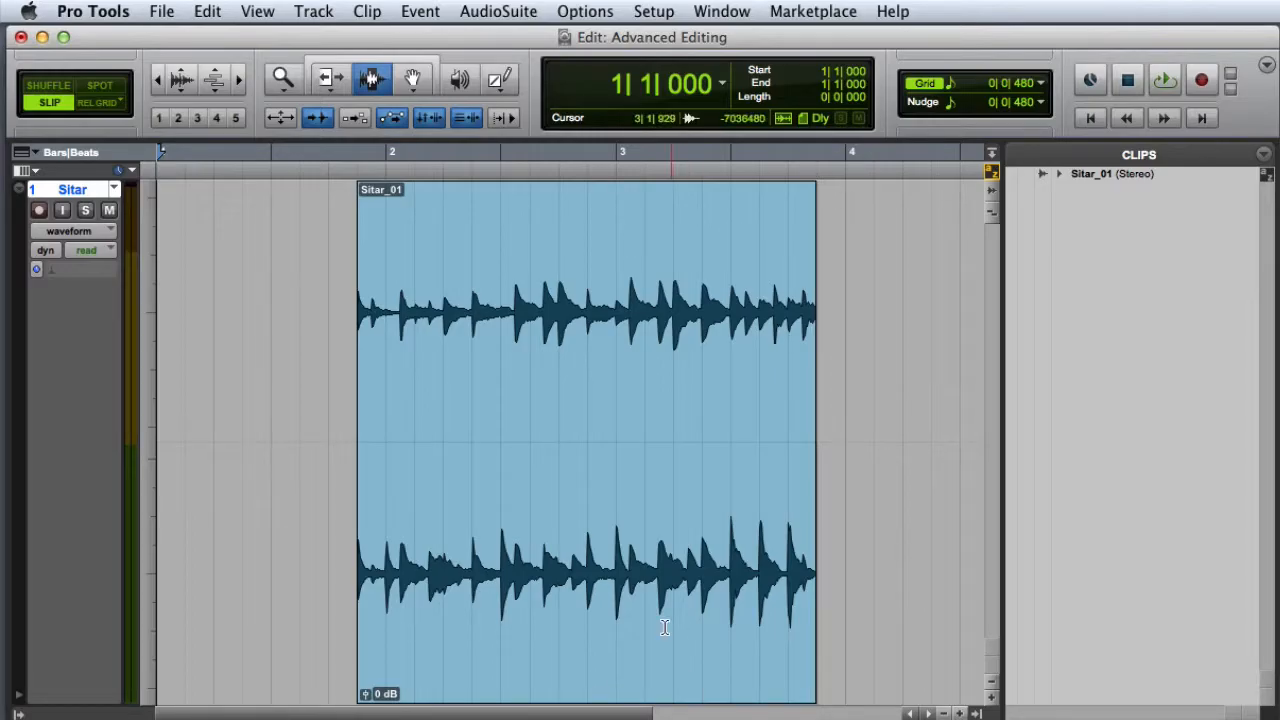
pyautogui.click(210, 11)
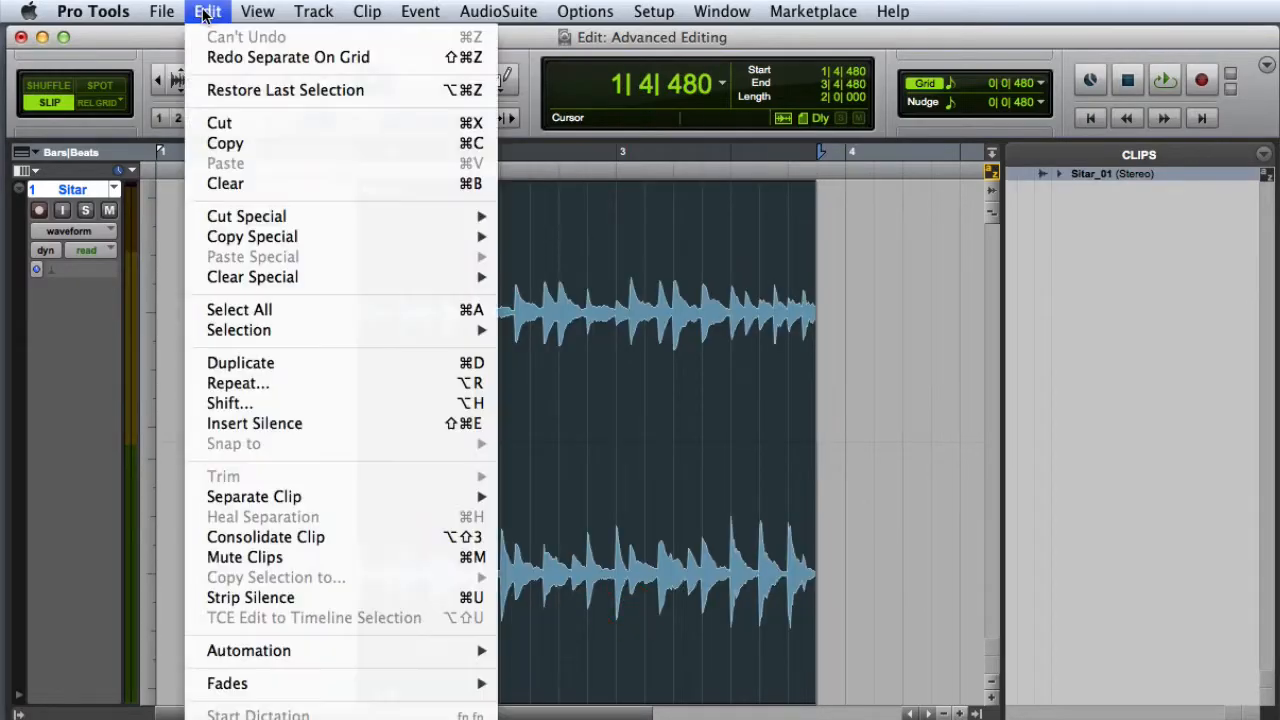
pyautogui.moveTo(254, 496)
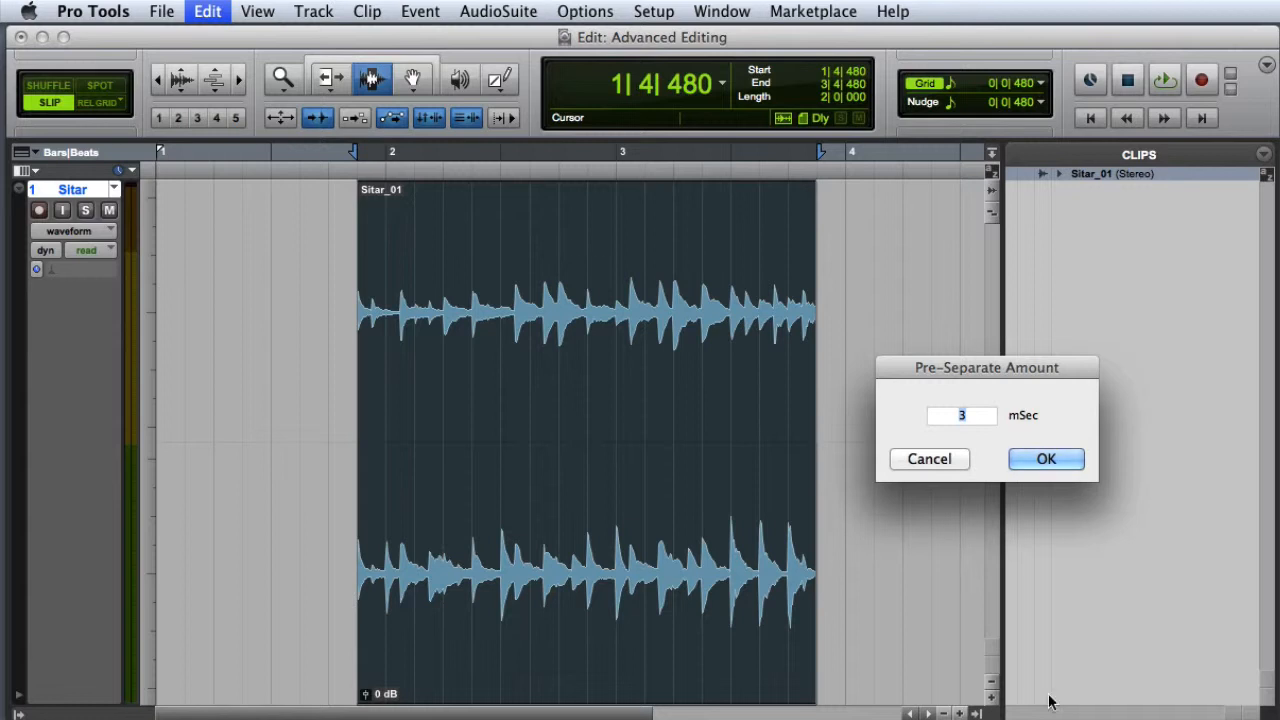
pyautogui.click(1045, 459)
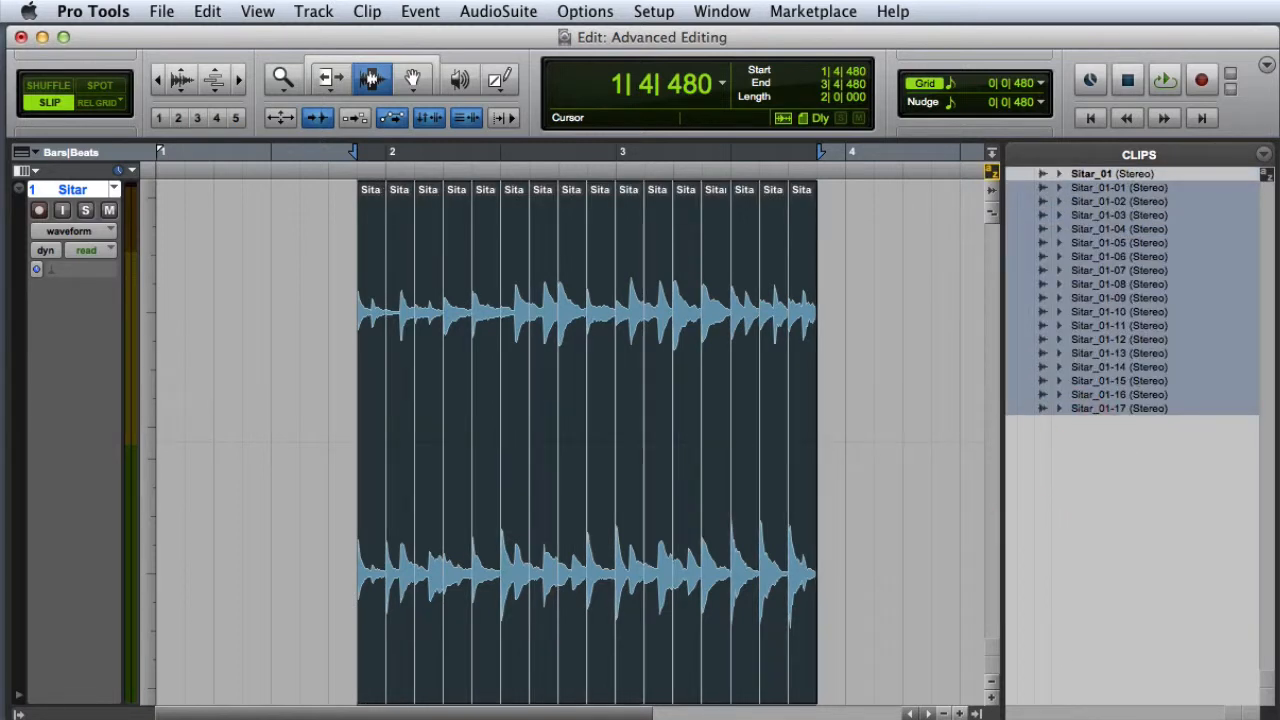
pyautogui.click(207, 11)
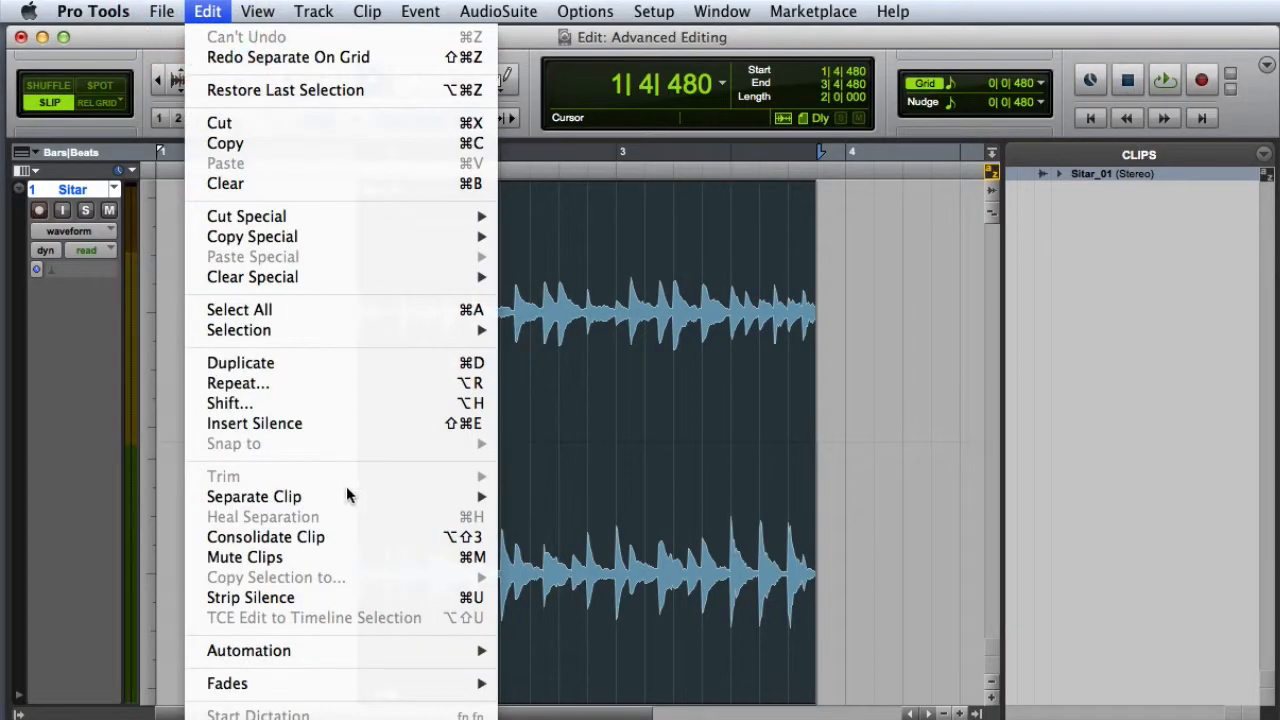
pyautogui.moveTo(253, 496)
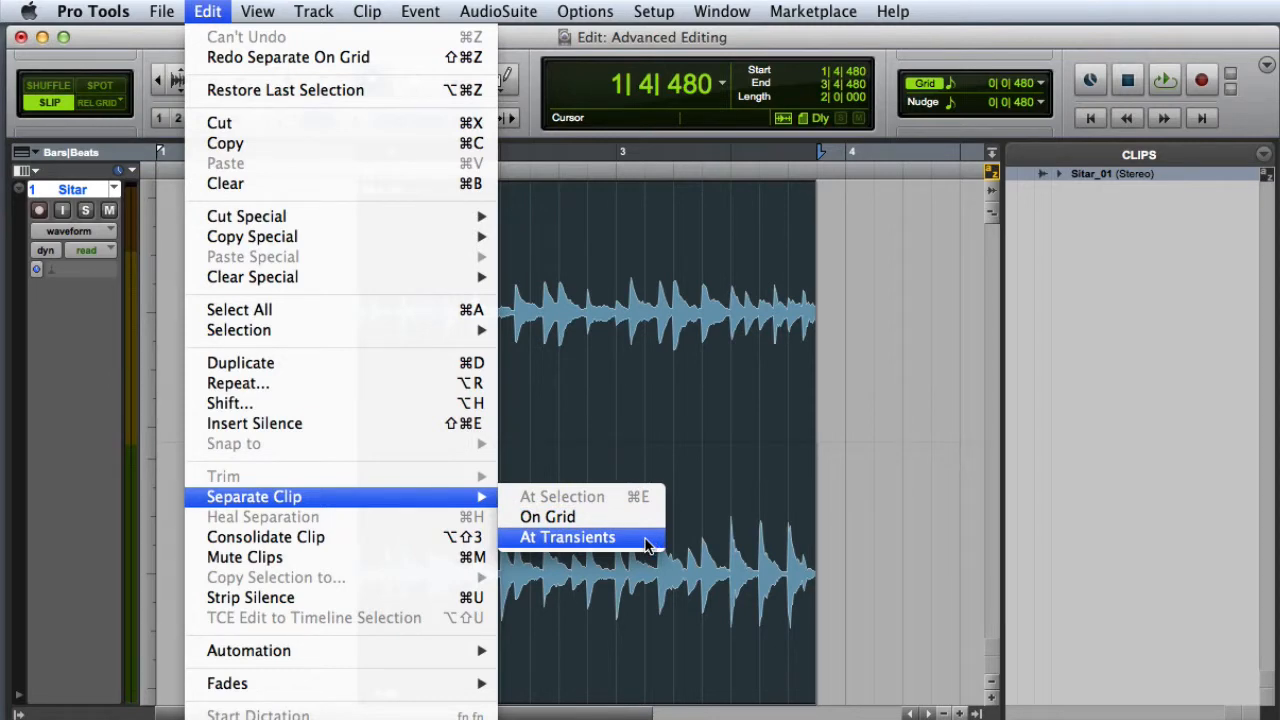
# Separate Sitar_01 at its transients, accepting the default pre-separate amount.
pyautogui.click(568, 537)
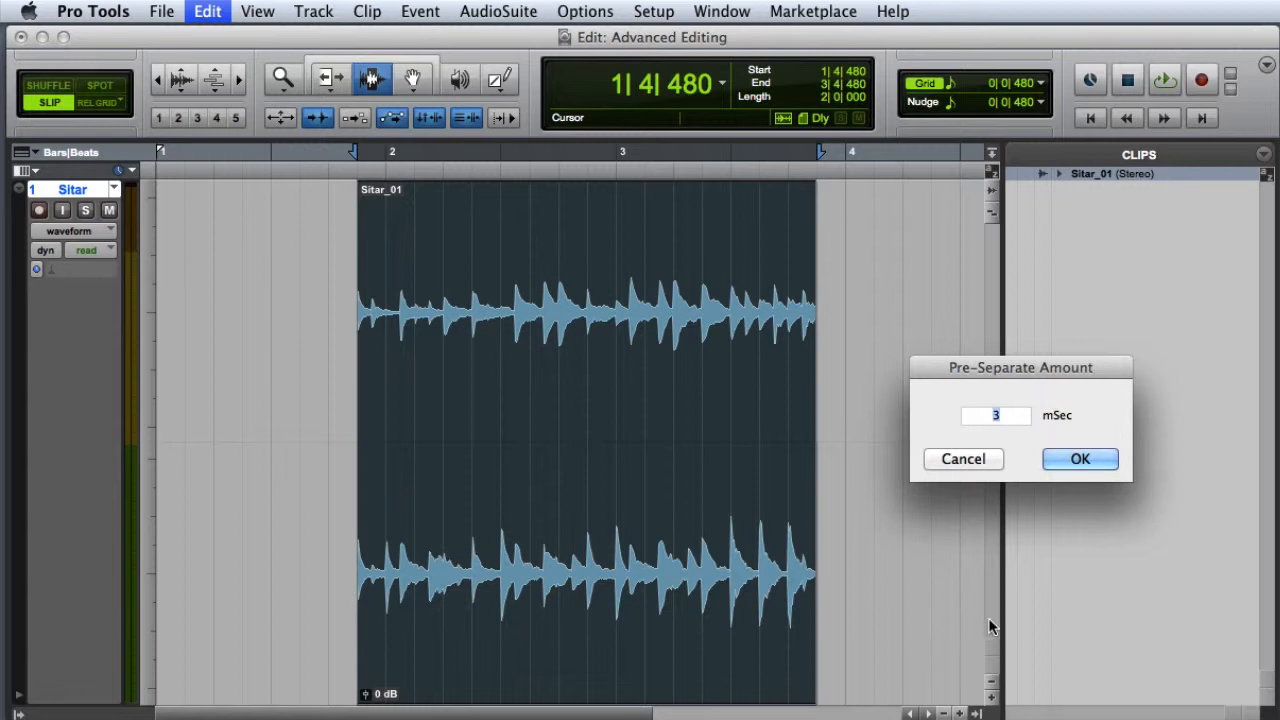
pyautogui.click(1079, 459)
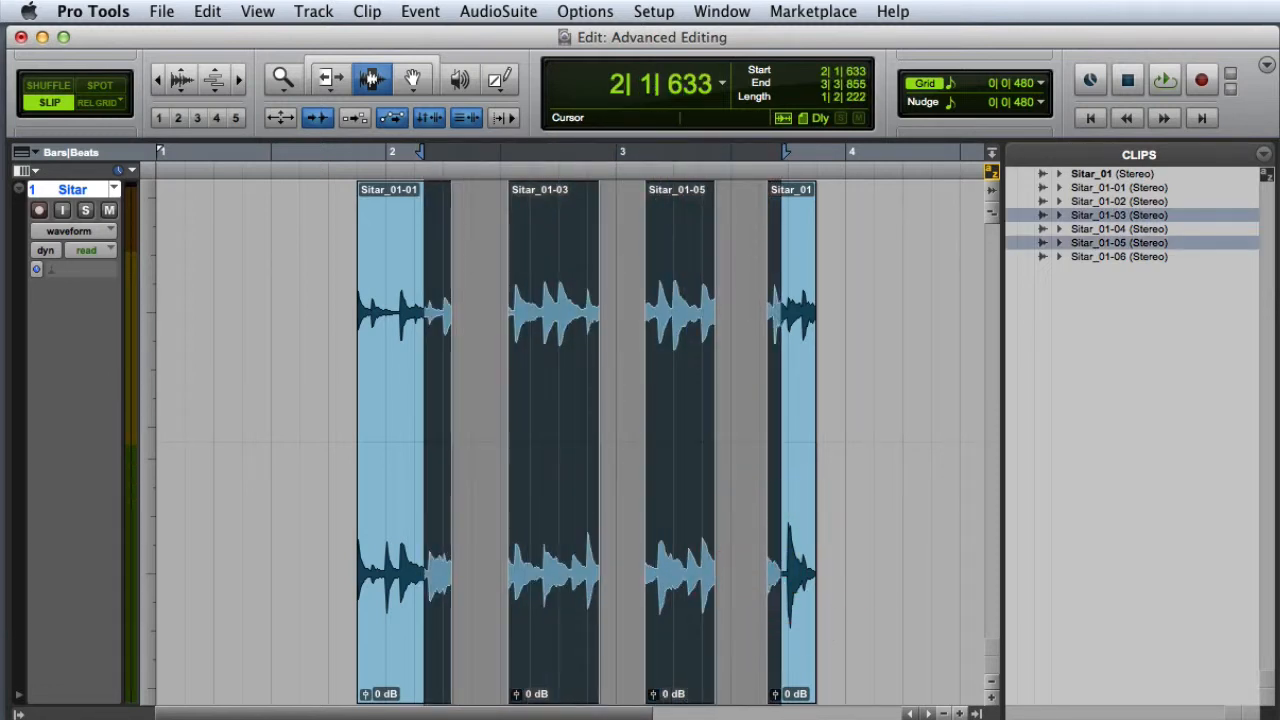
# Heal the separated Sitar_01 pieces and gaps into one clip with Heal Separation.
pyautogui.click(202, 11)
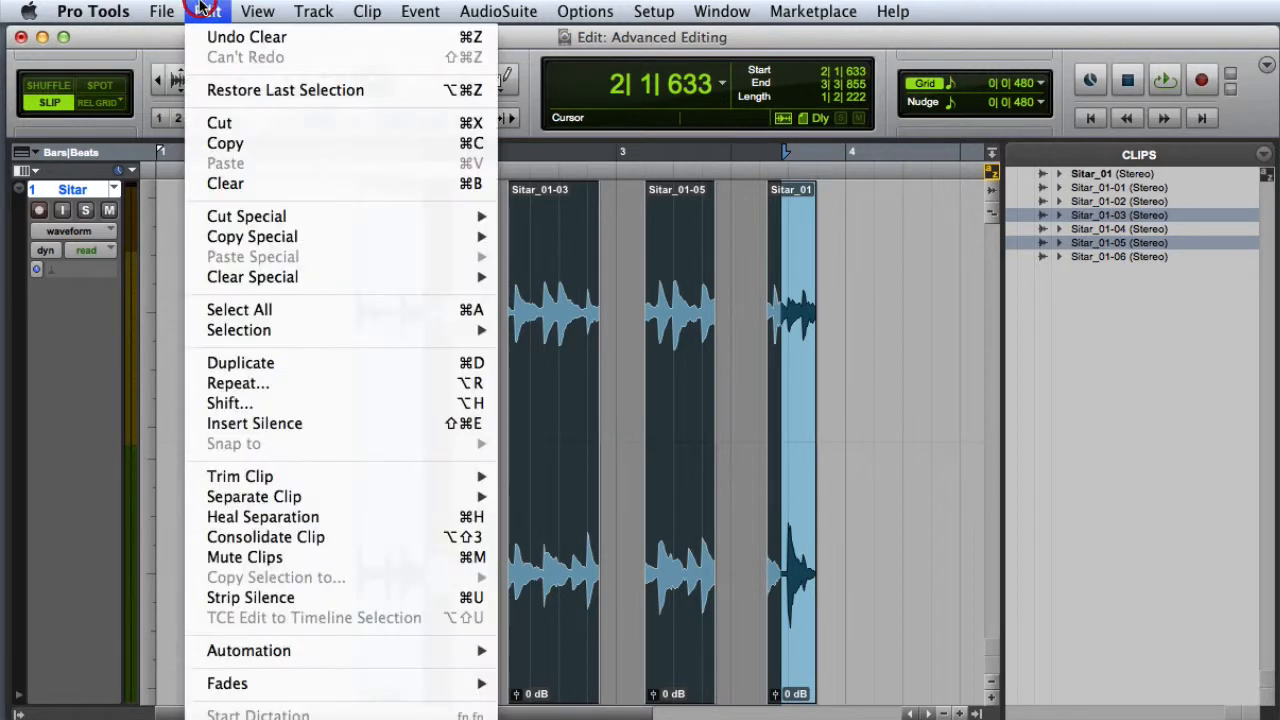
pyautogui.moveTo(367, 517)
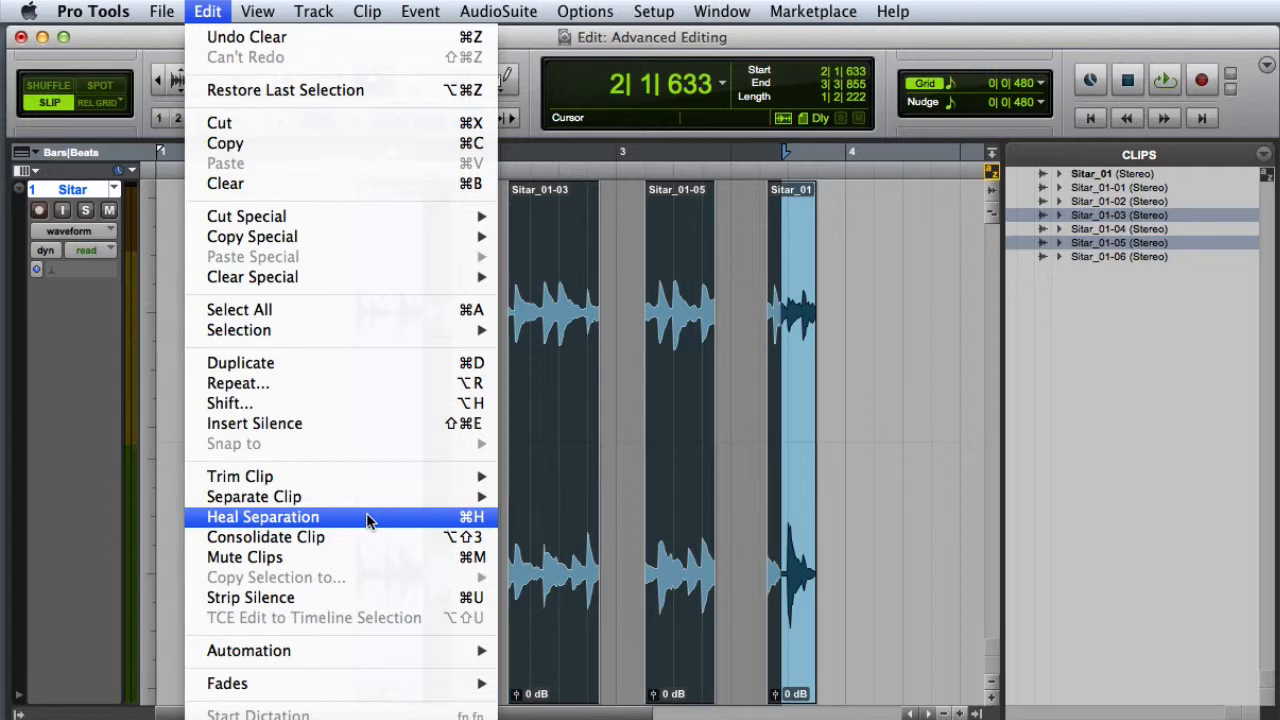
pyautogui.click(262, 517)
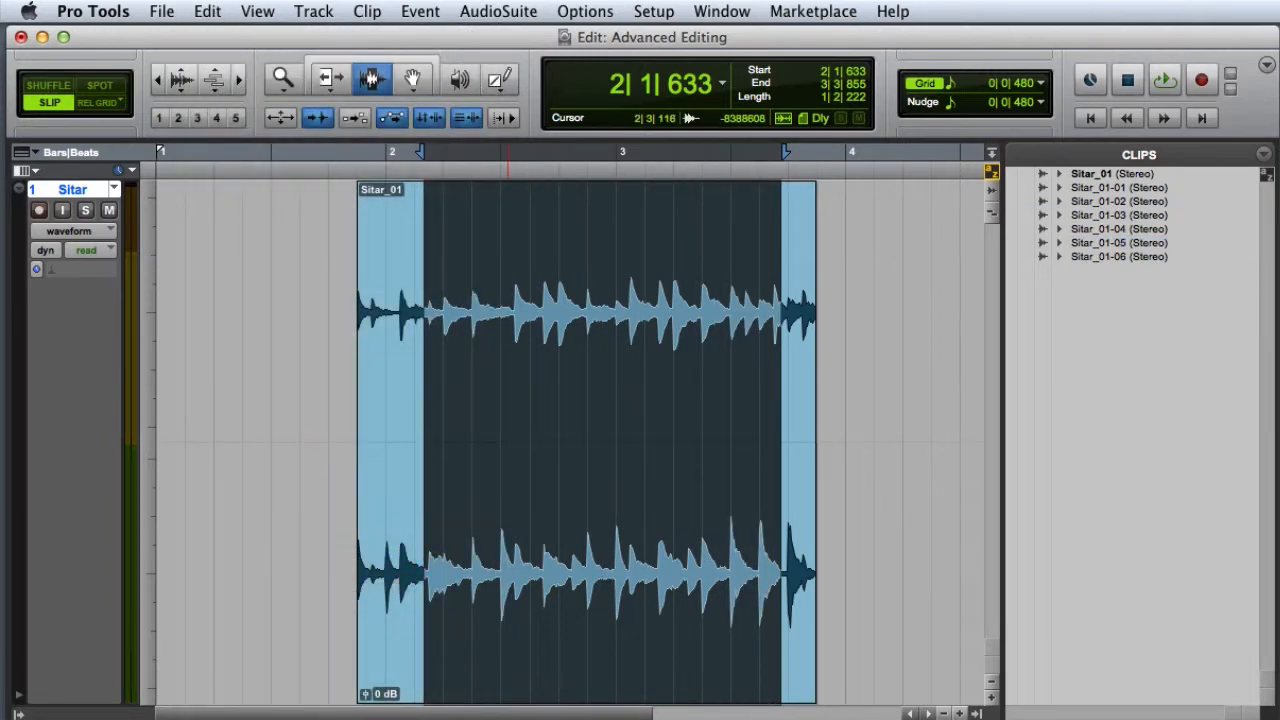